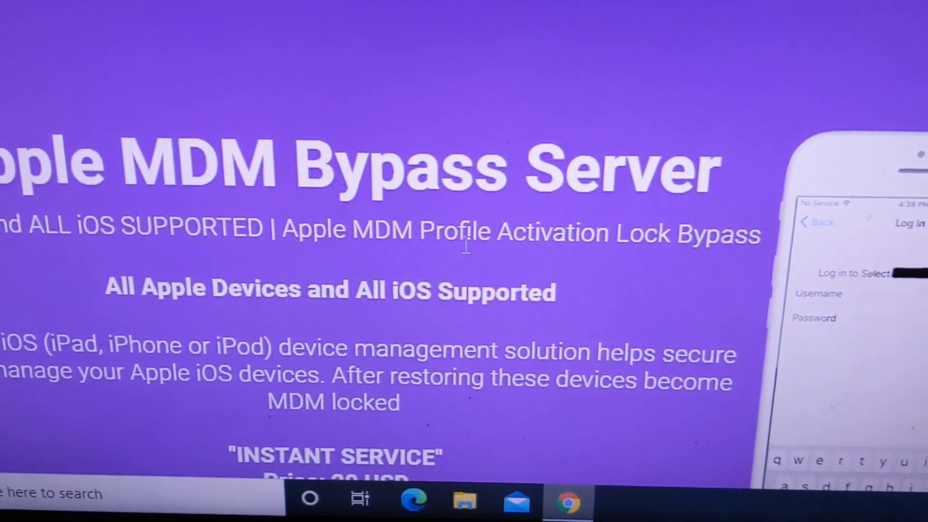
Scroll down to the '2. Download the MDM Bypass Tool' section with Windows and macOS versions.
scroll(down, 3)
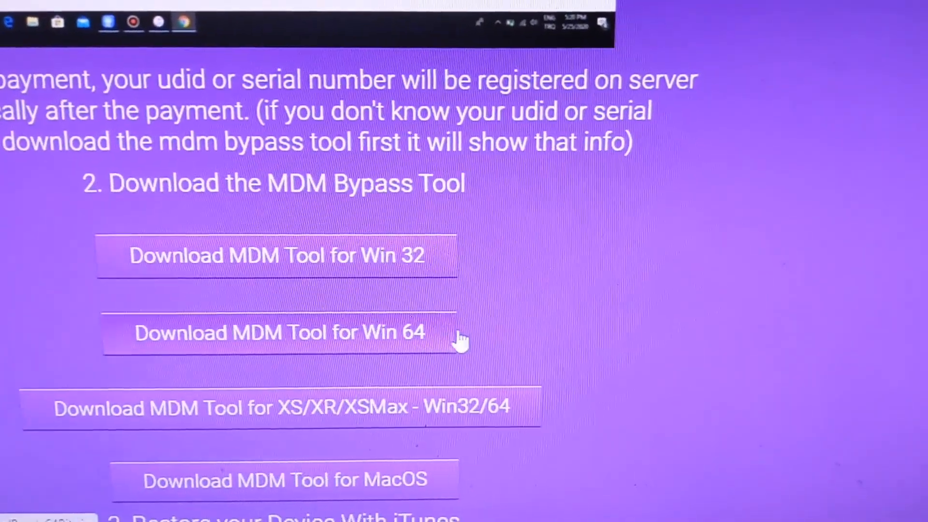
Download the MDM Tool for Windows 64-bit (Berat-64Bit archive).
click(278, 332)
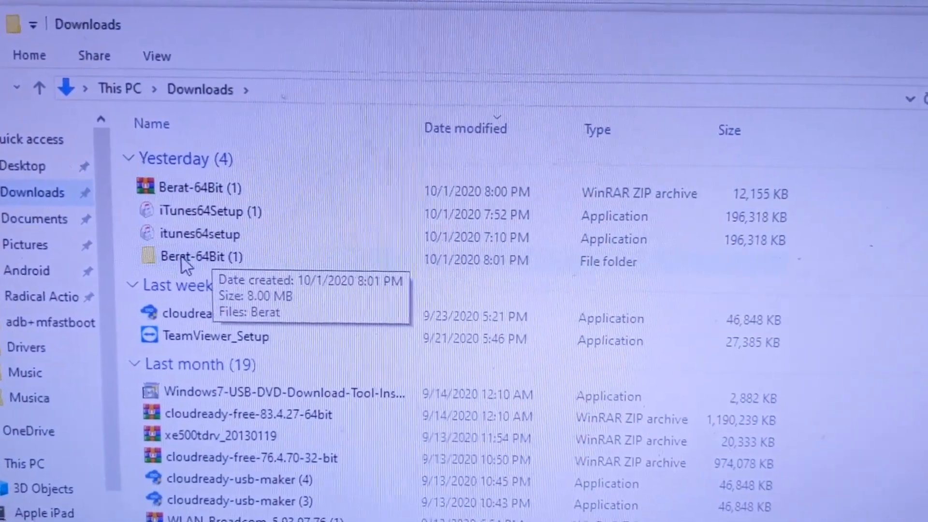
Launch Berat.exe from the Berat-64Bit (1) folder and approve its administrator prompt.
double_click(194, 256)
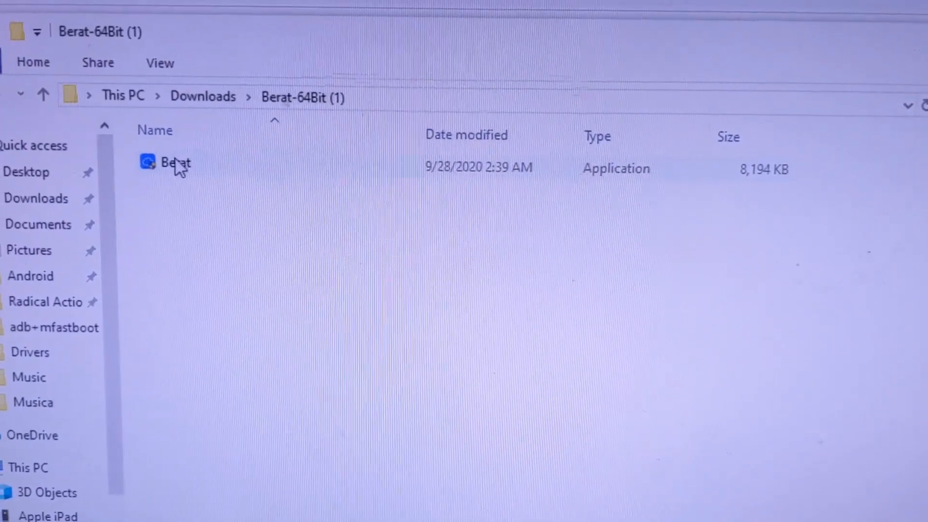
click(172, 163)
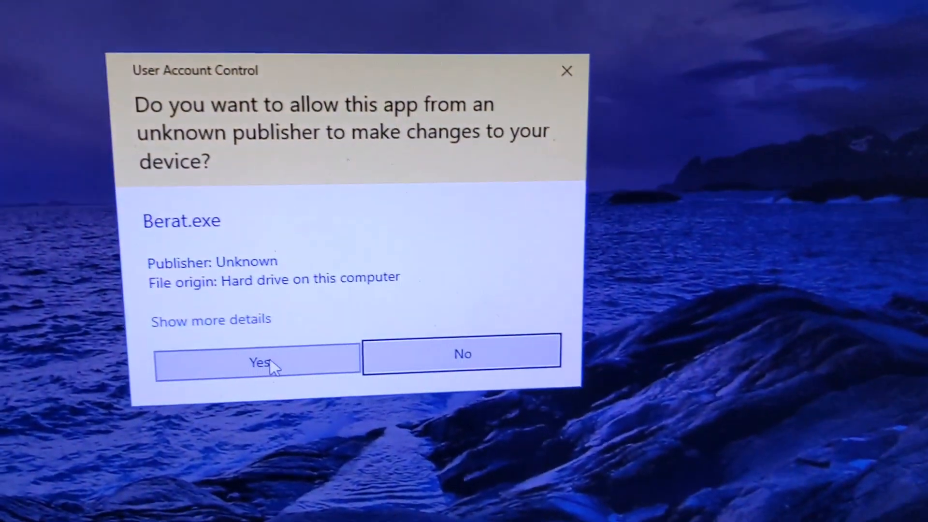
click(262, 362)
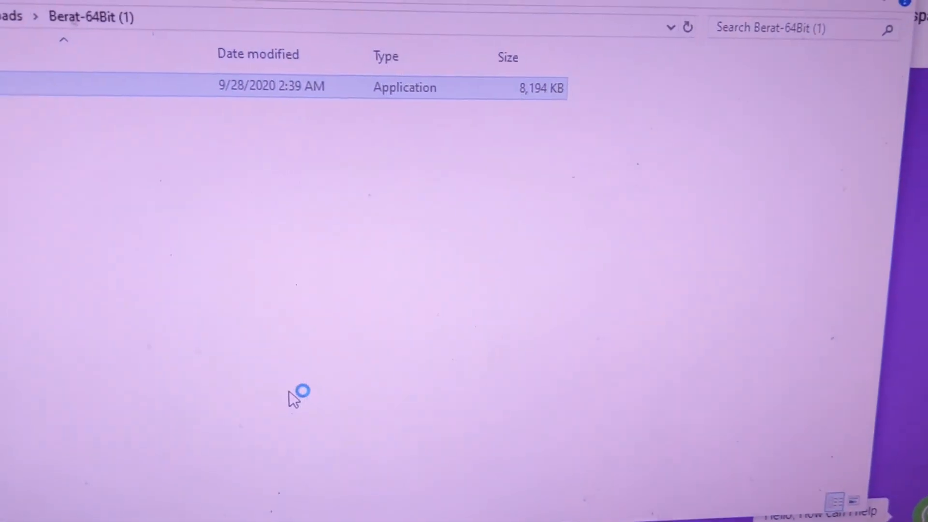